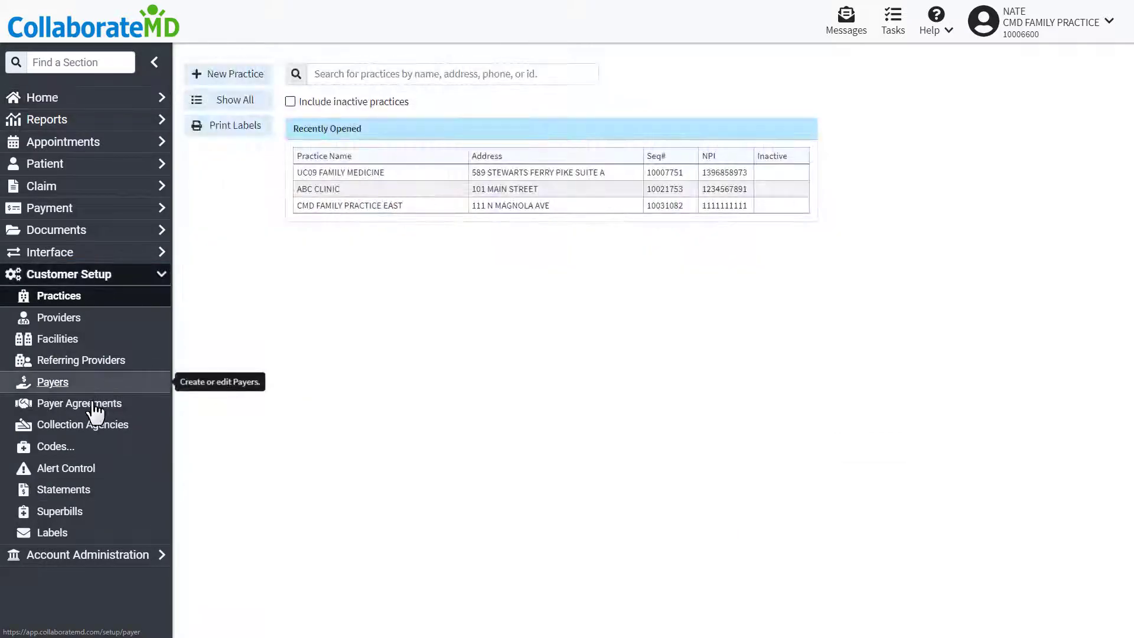
# Navigate from the Codes sidebar entry to the Revenue Codes setup page.
pyautogui.click(51, 447)
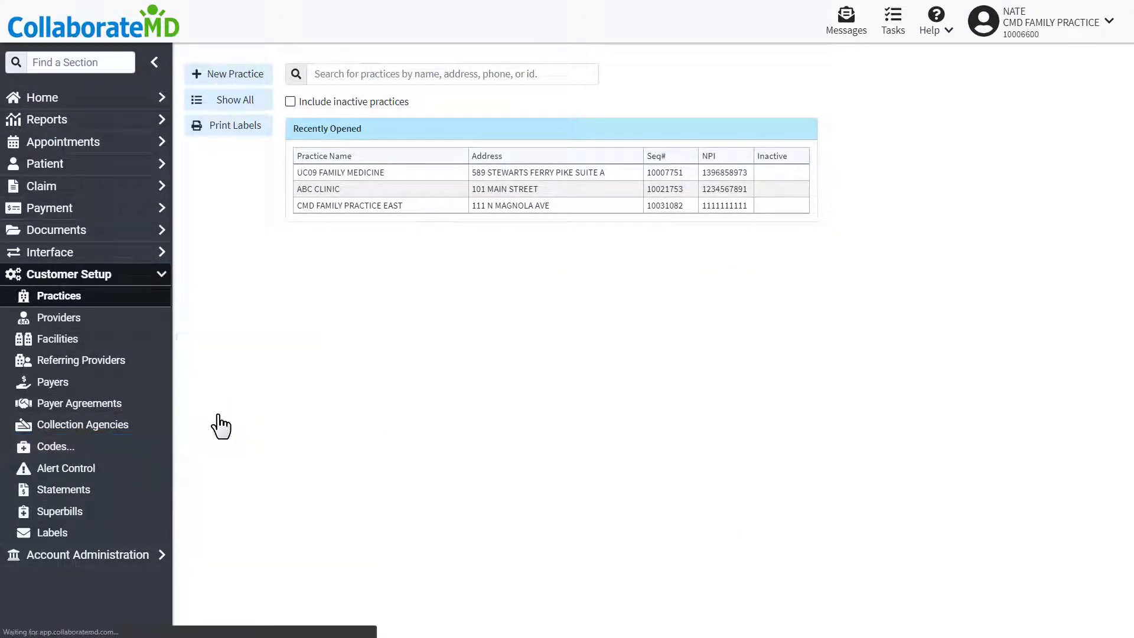
pyautogui.click(53, 447)
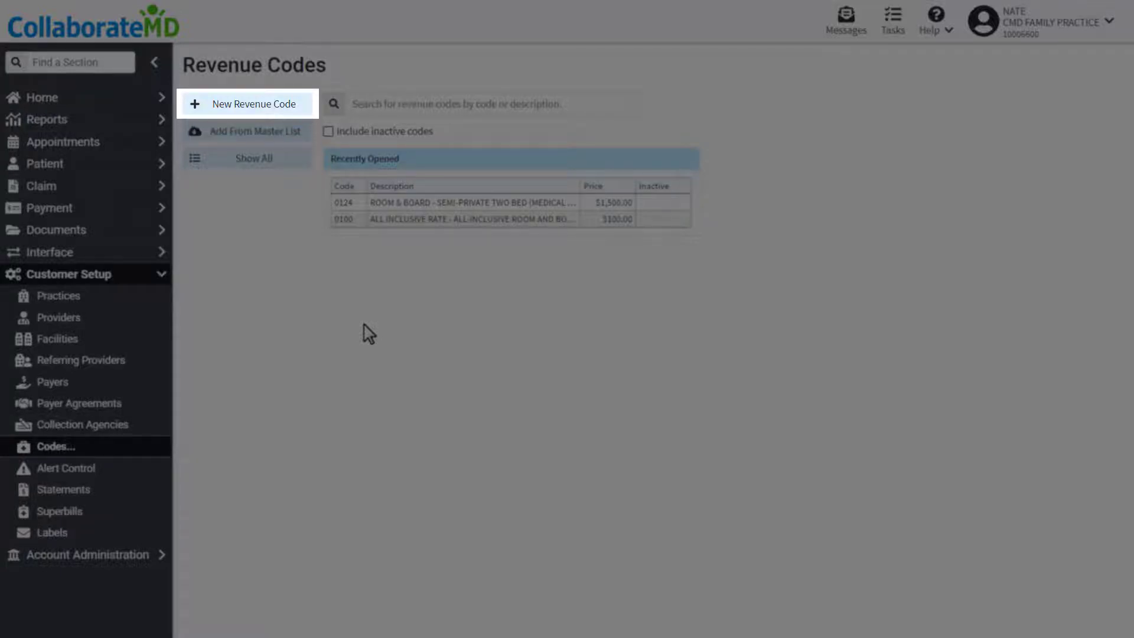
pyautogui.moveTo(246, 131)
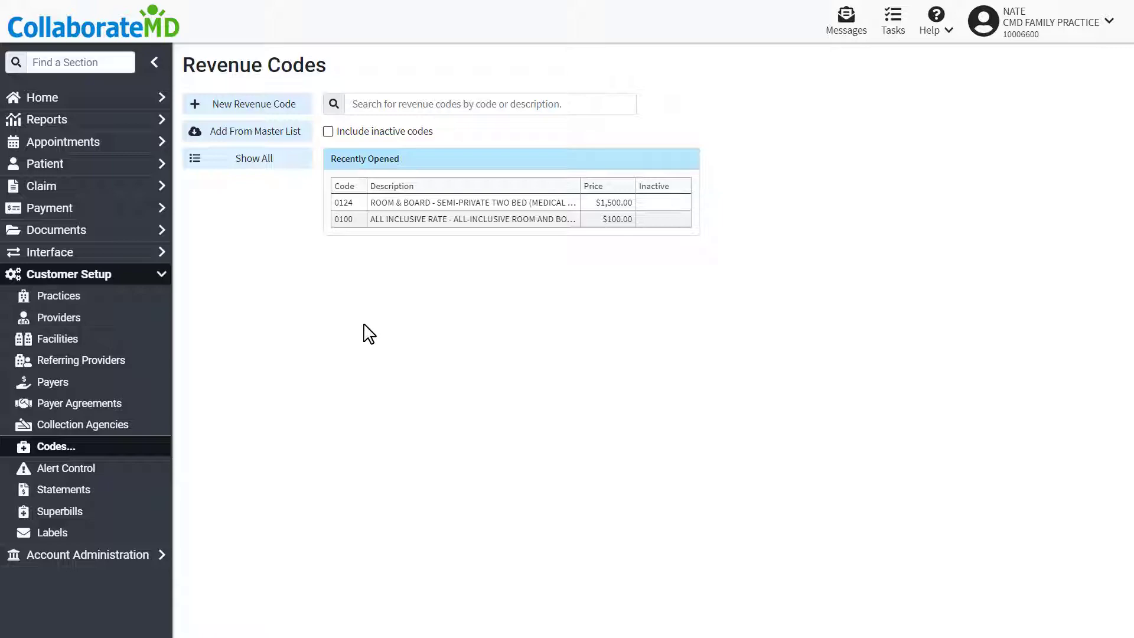
# Add adult care codes 3104, 3105 and 3109 from the master list and confirm the insert message.
pyautogui.click(256, 131)
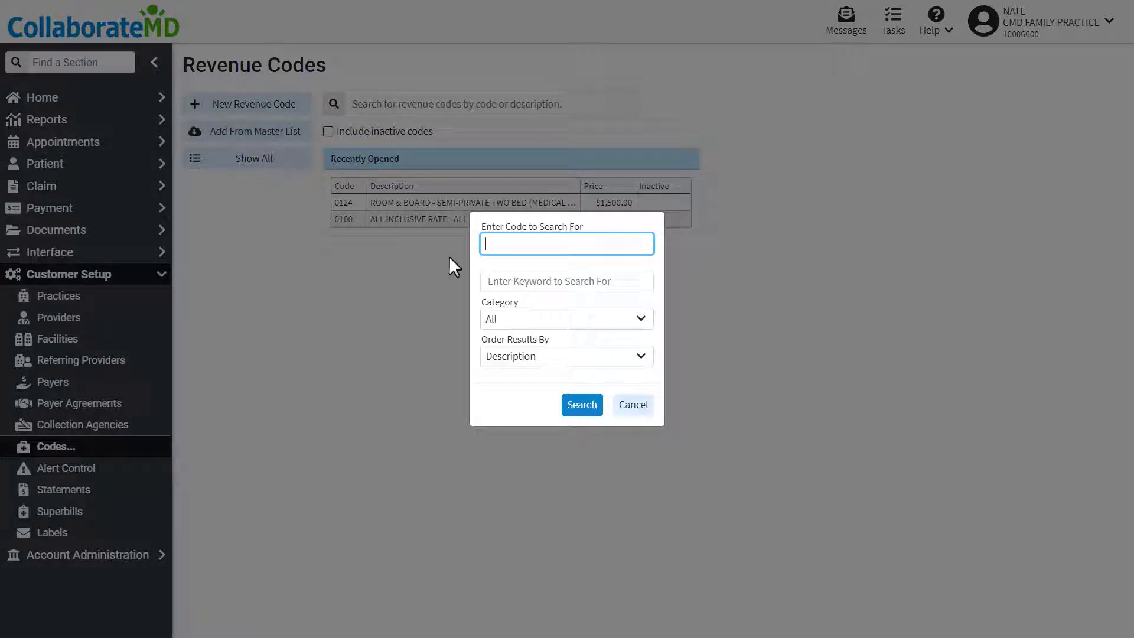
pyautogui.click(565, 317)
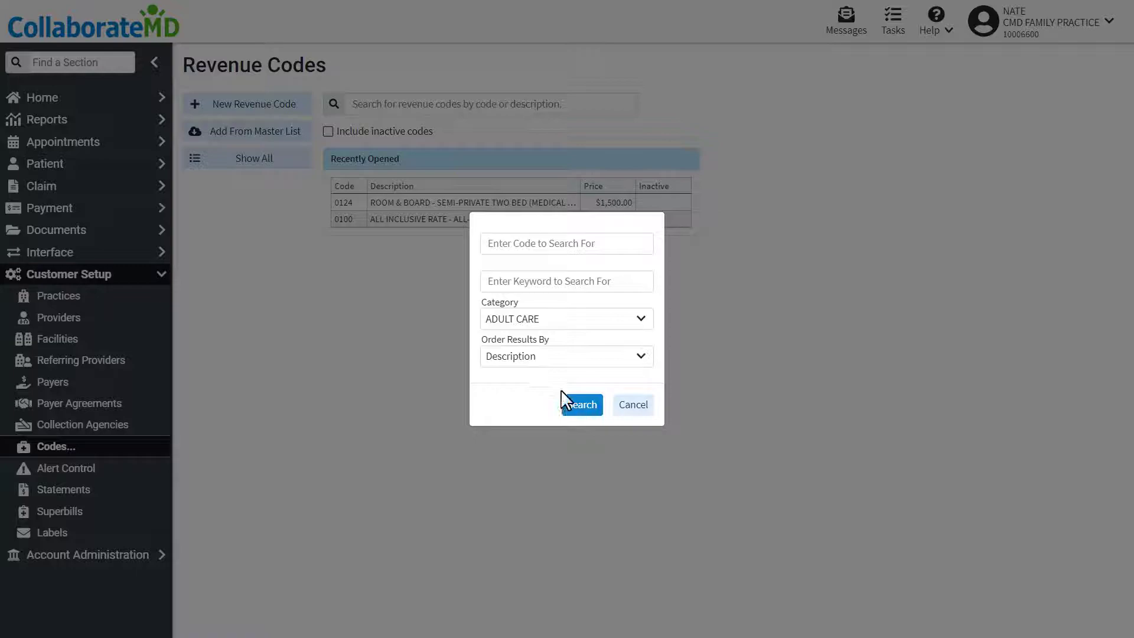
pyautogui.click(579, 404)
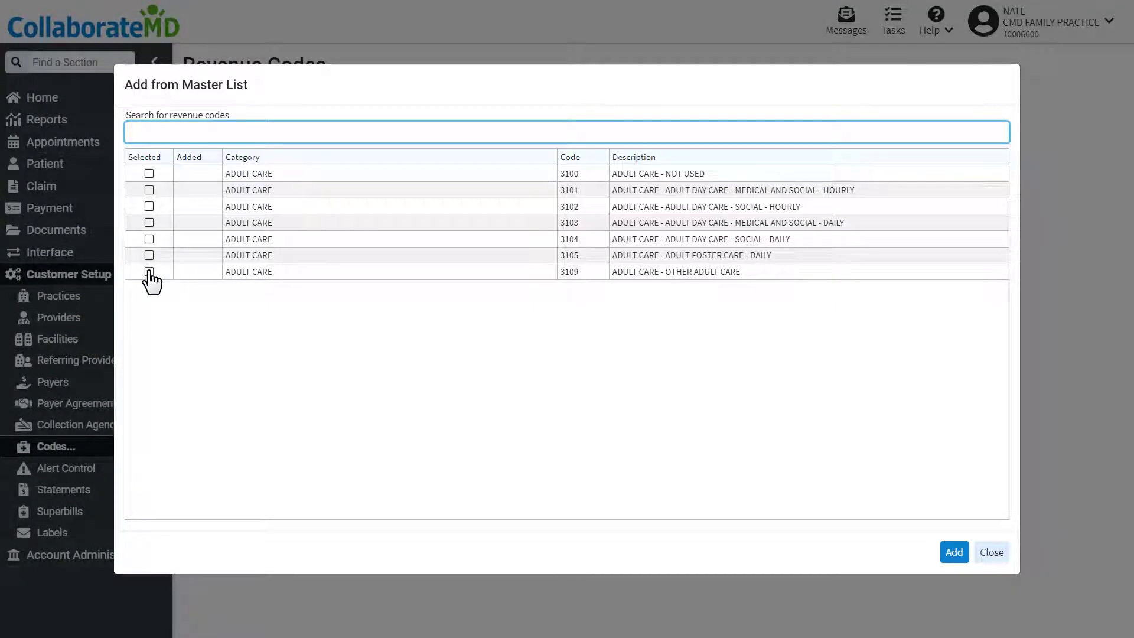
pyautogui.click(149, 272)
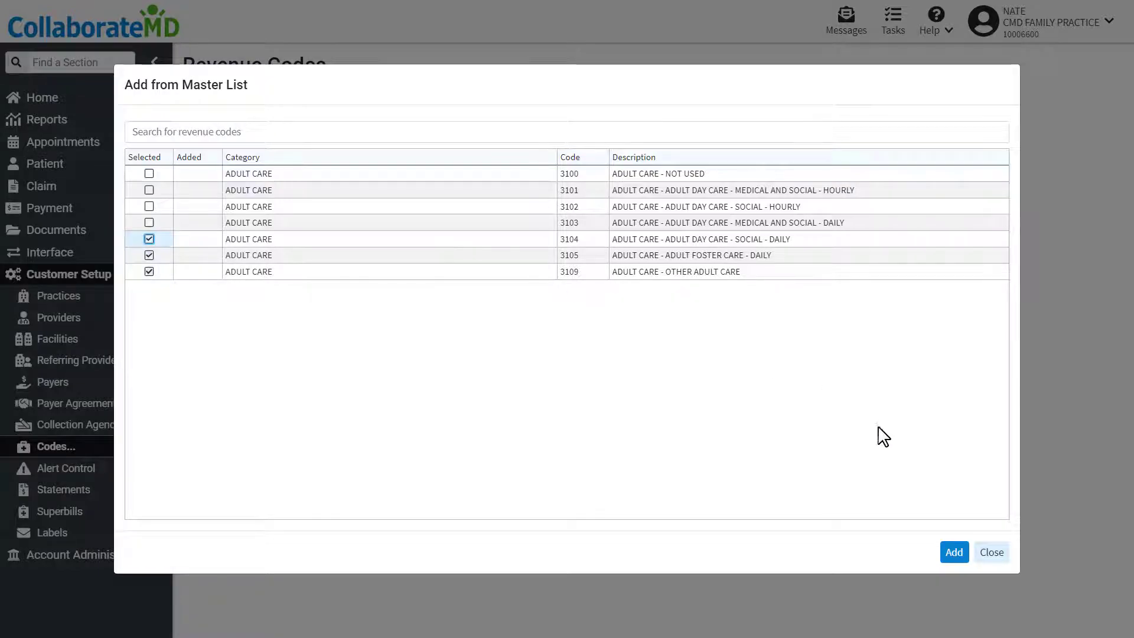
pyautogui.click(954, 552)
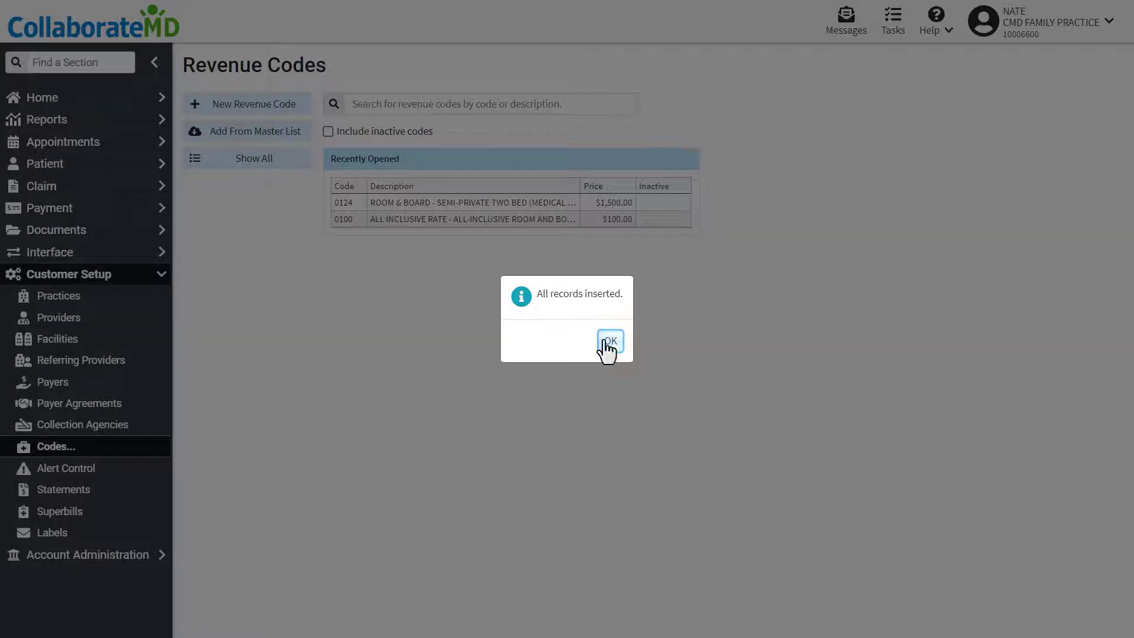
pyautogui.click(609, 342)
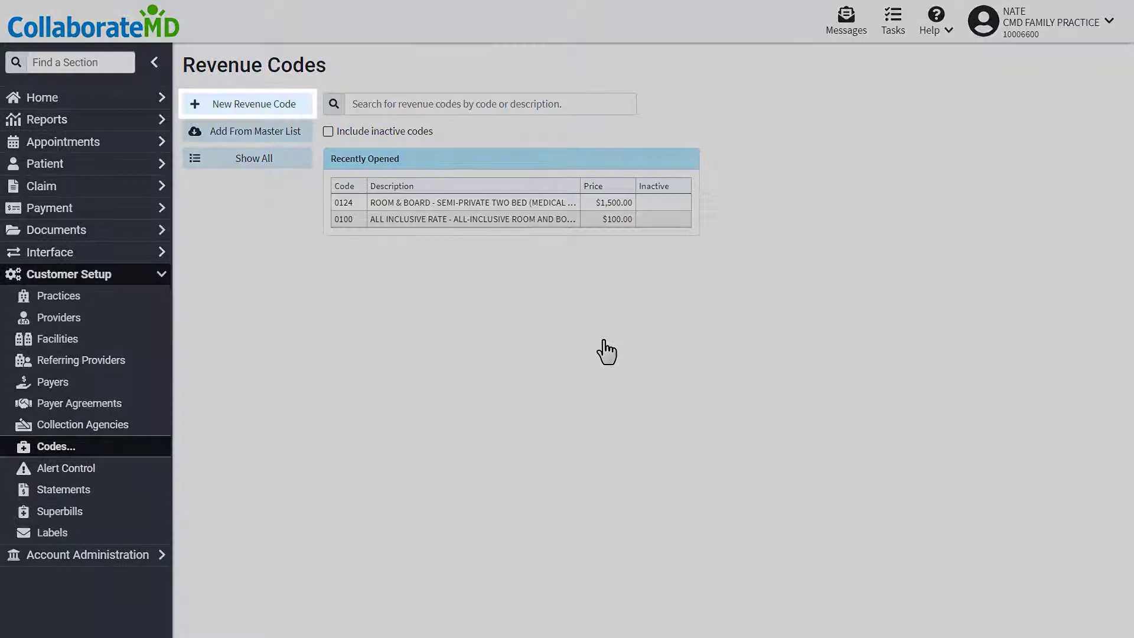
# Create revenue code 450, price 350.00, 'Emergency room, general', excluded from duplicate service checks.
pyautogui.click(247, 104)
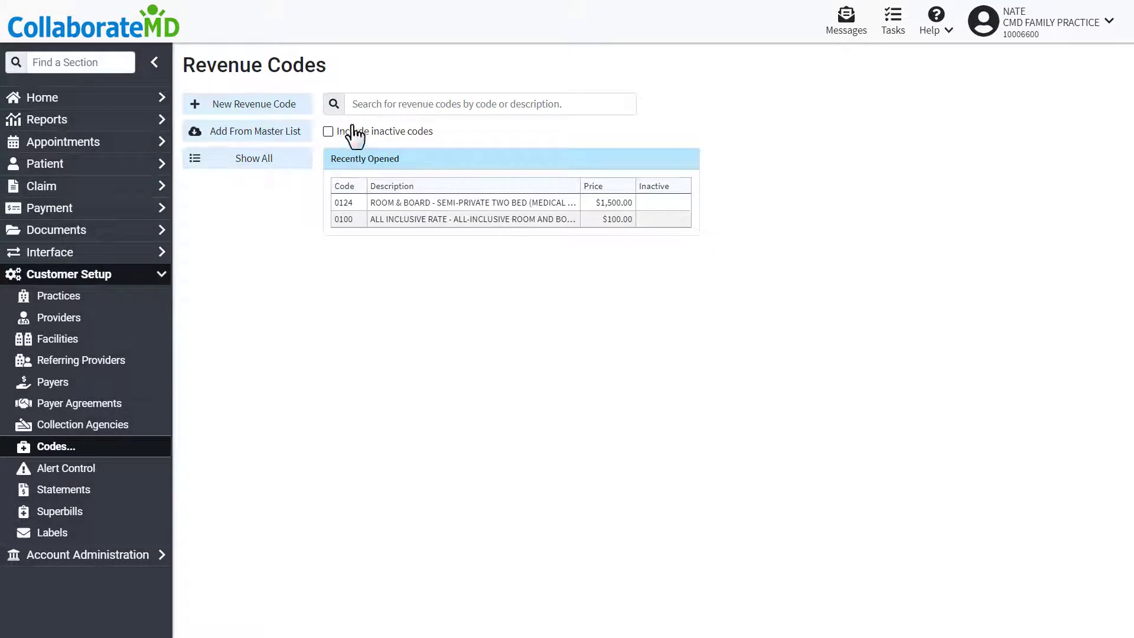
pyautogui.click(247, 104)
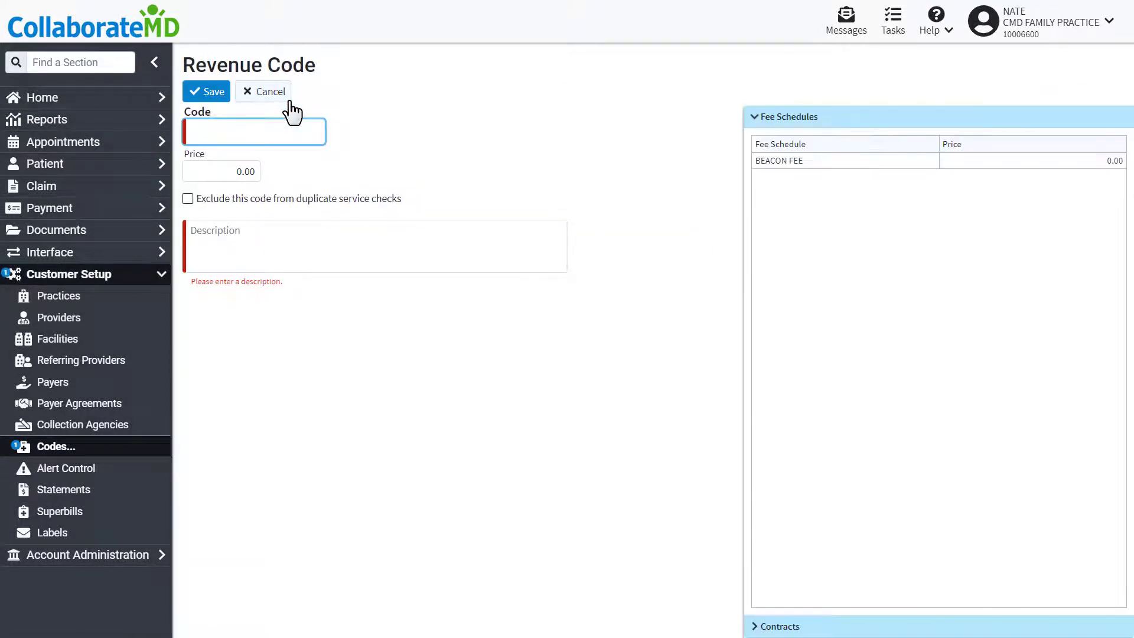
pyautogui.write('450')
pyautogui.click(221, 171)
pyautogui.write('350')
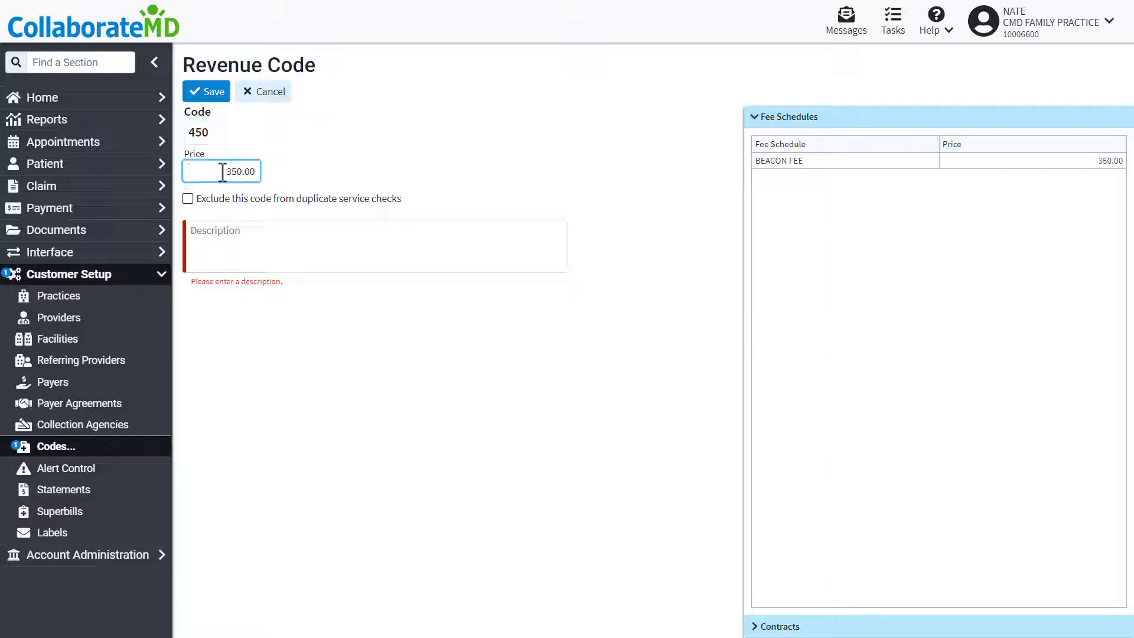
pyautogui.write('Emergency room, general')
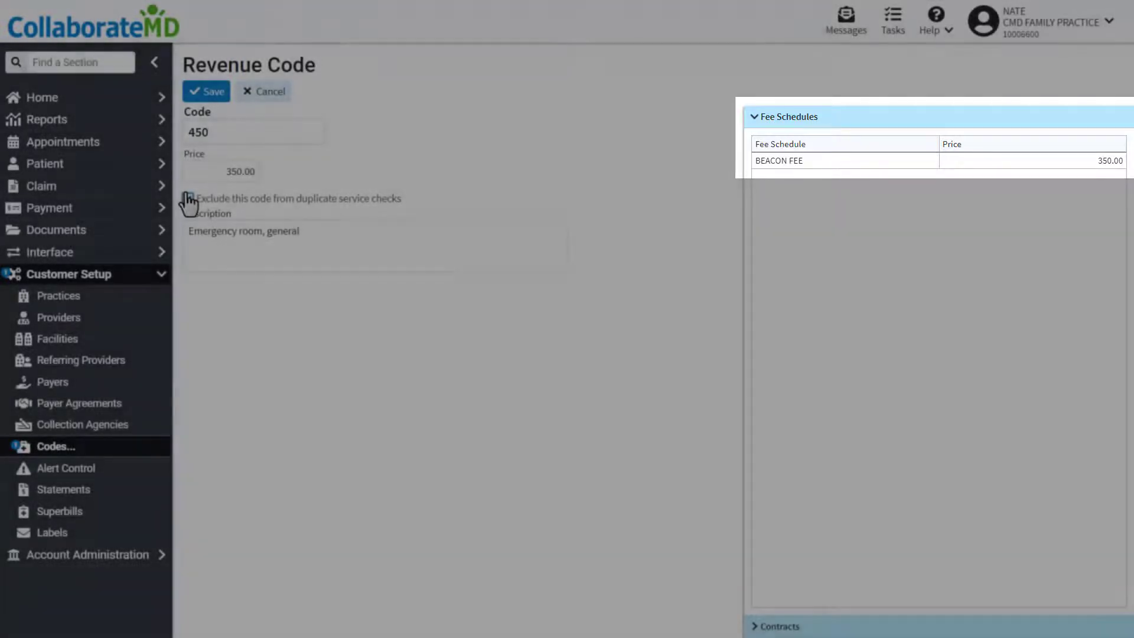
pyautogui.click(188, 198)
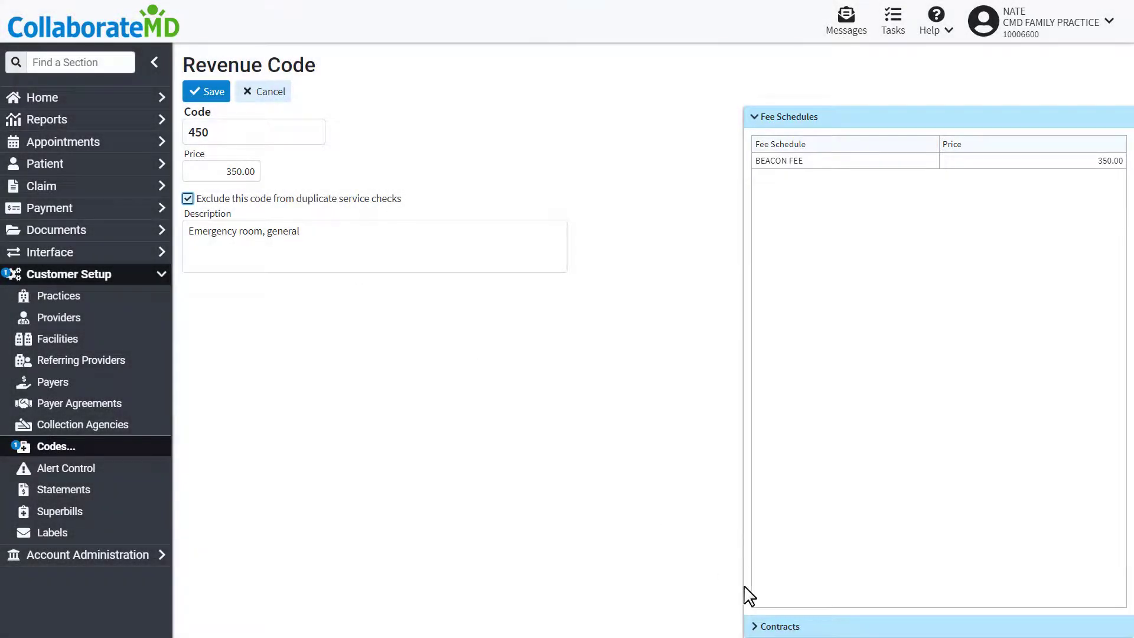
# Exclude code 450 from the AETNA AFFORDABLE HEALTH CHOICES - SRC contract and save the code.
pyautogui.click(778, 626)
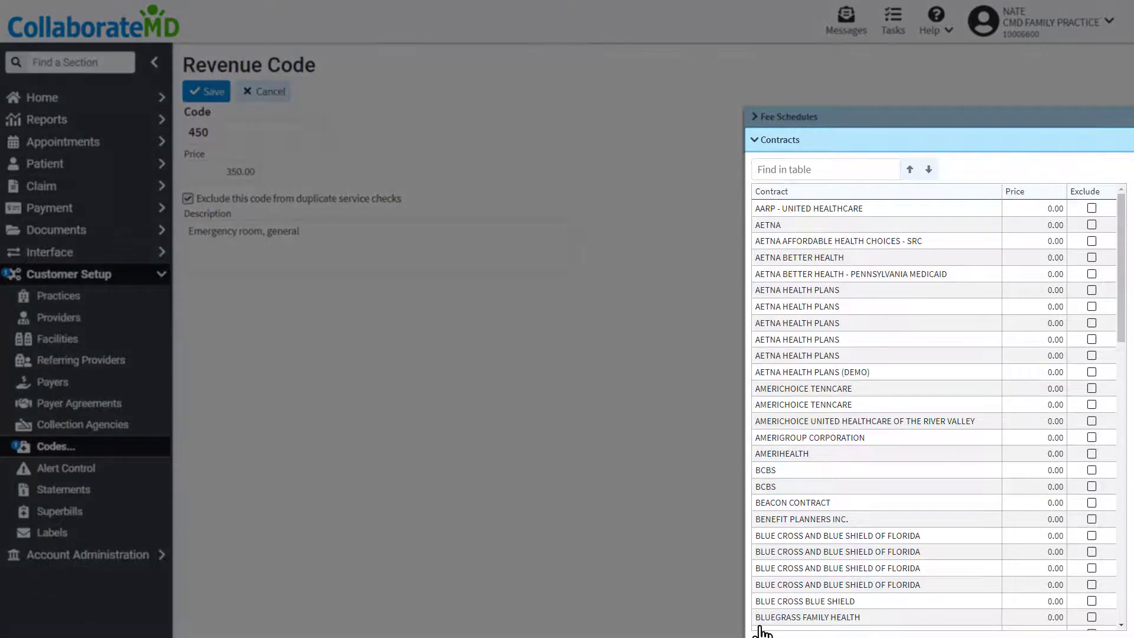
pyautogui.click(252, 133)
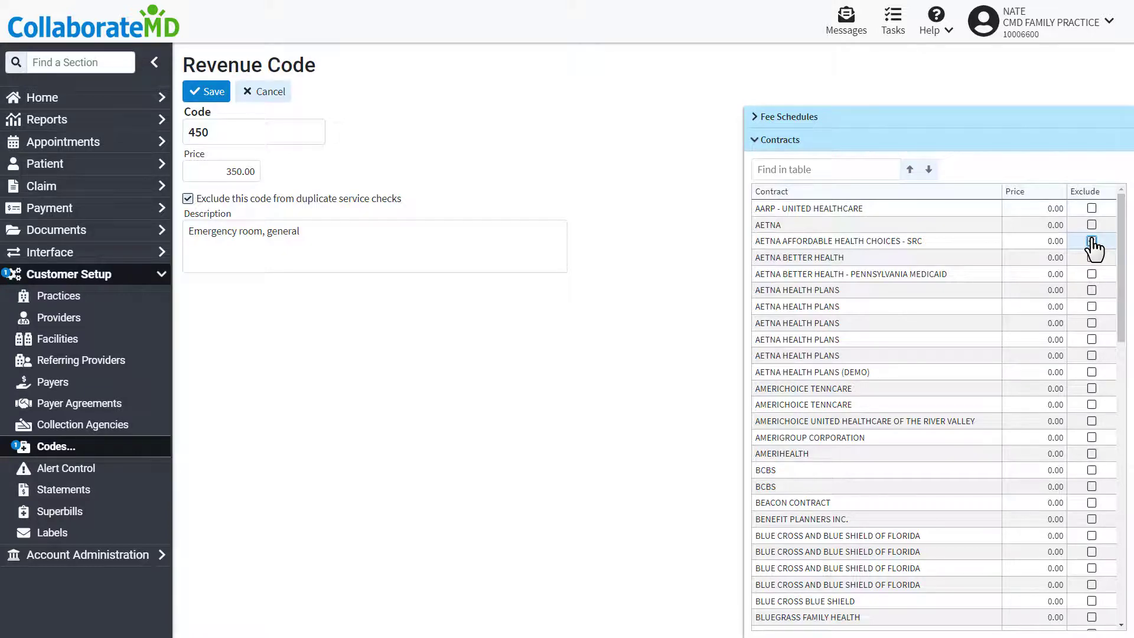
pyautogui.click(205, 91)
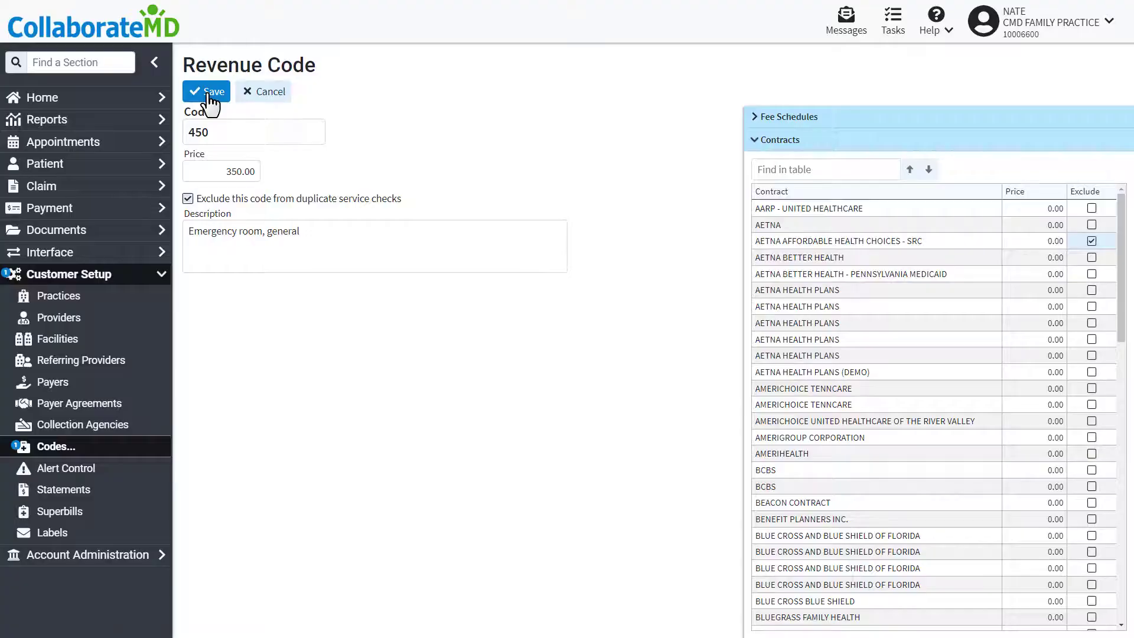
pyautogui.click(205, 91)
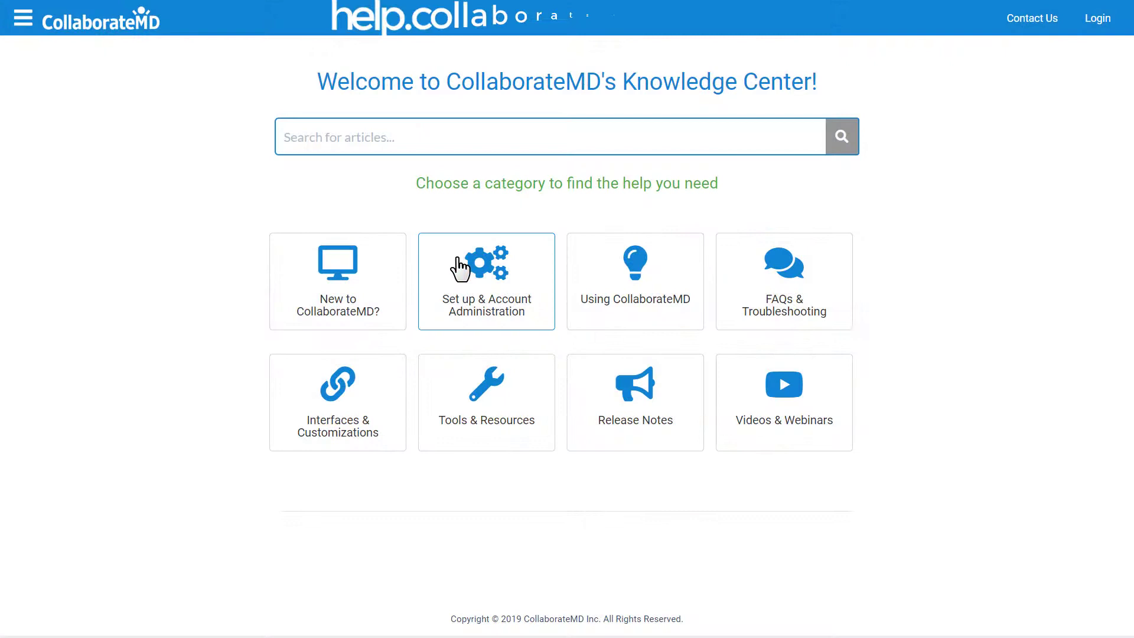
# Reach the Codes help overview via Set up & Account Administration and Customer Setup.
pyautogui.click(485, 281)
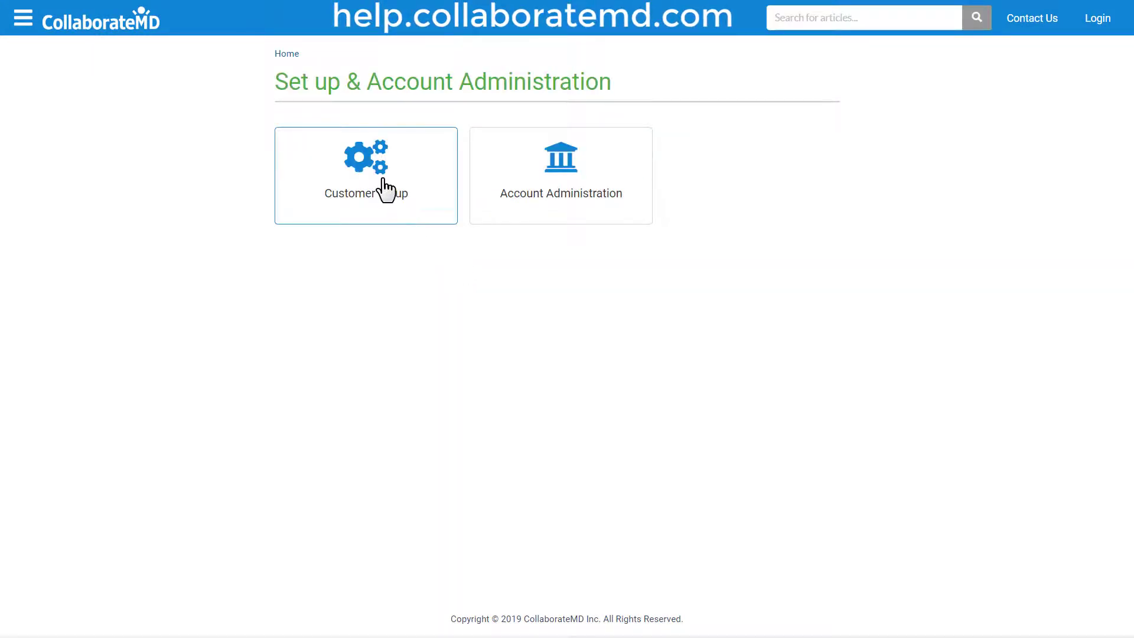
pyautogui.click(365, 174)
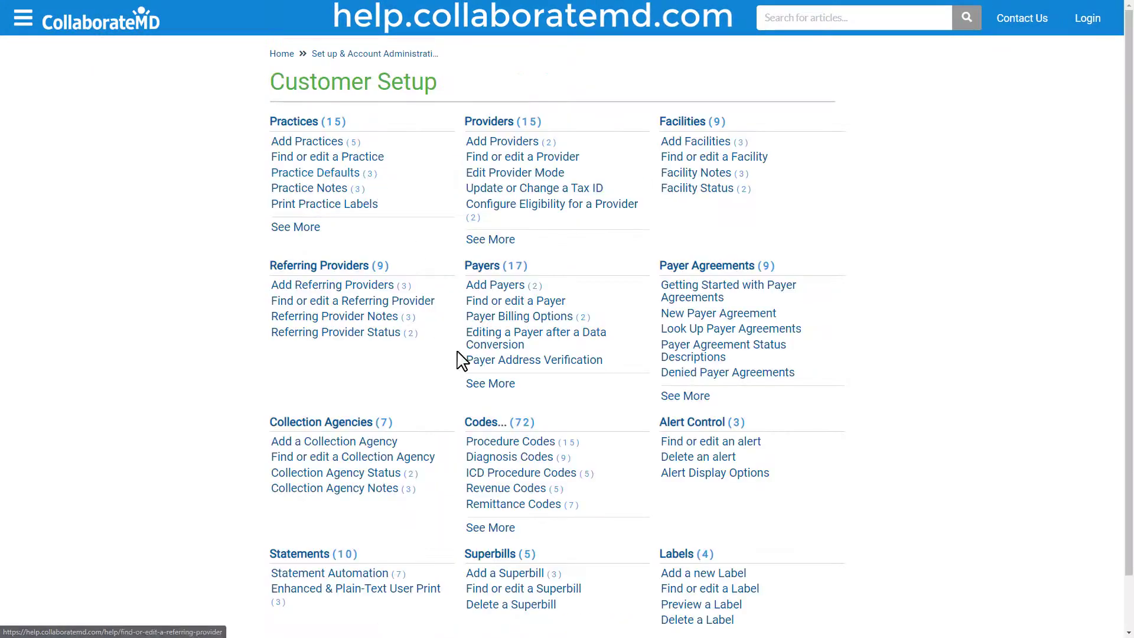
pyautogui.click(485, 422)
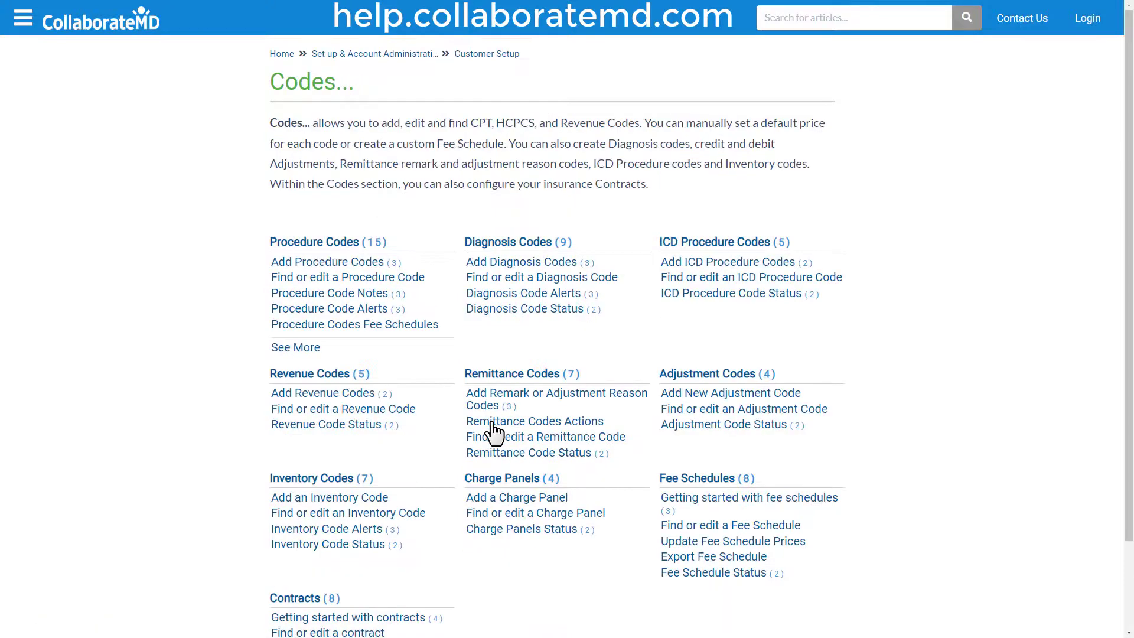